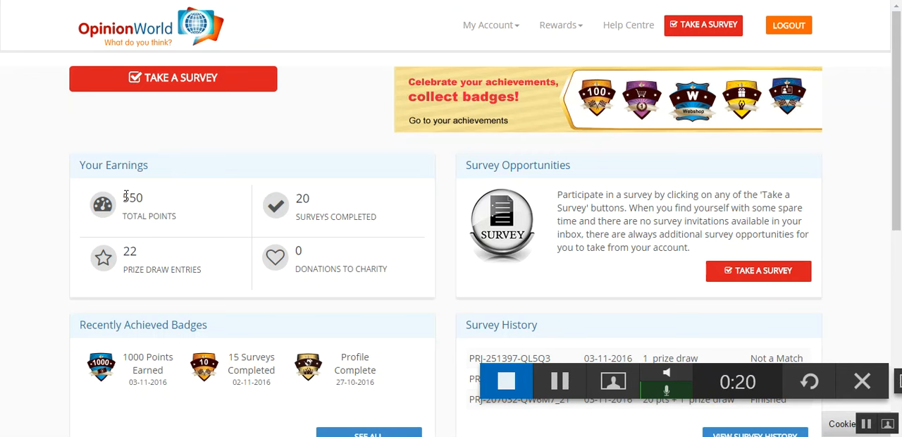
# Show the WebShop rewards page listing e-vouchers with 550 redeemable points, browsing to the bottom
pyautogui.doubleClick(132, 197)
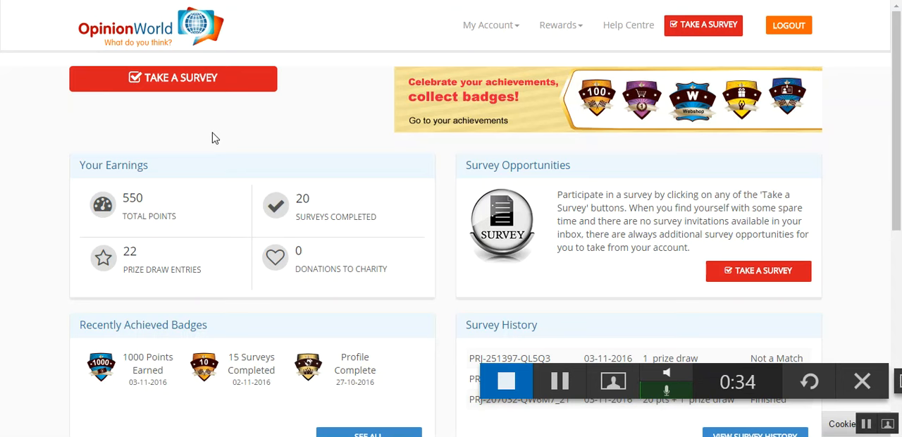
pyautogui.moveTo(126, 146)
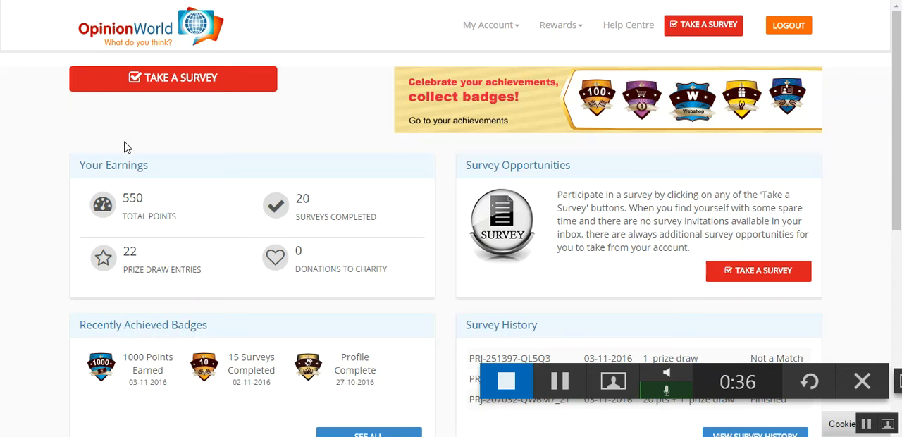
pyautogui.moveTo(437, 134)
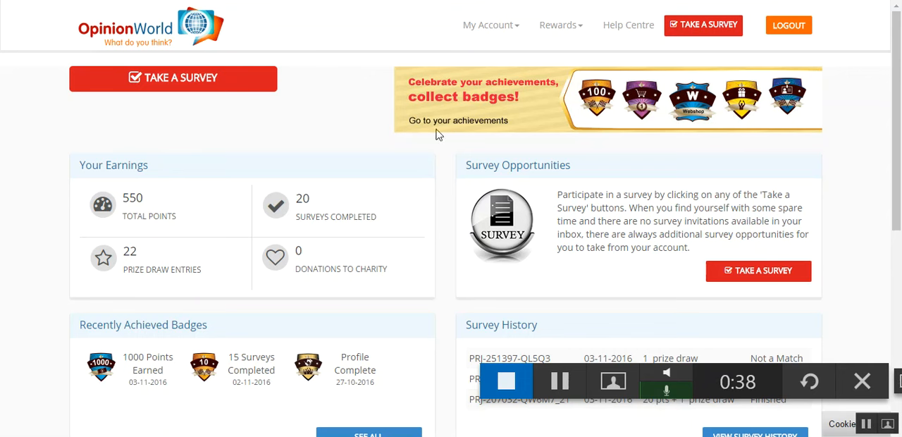
pyautogui.moveTo(572, 23)
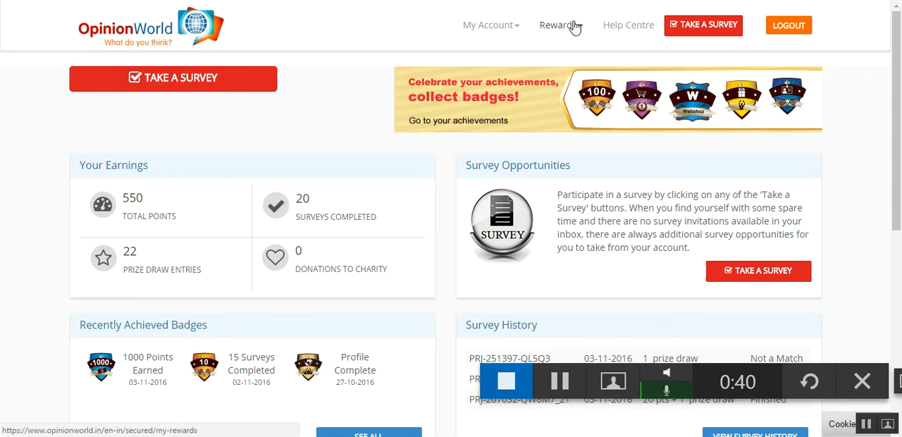
pyautogui.click(558, 26)
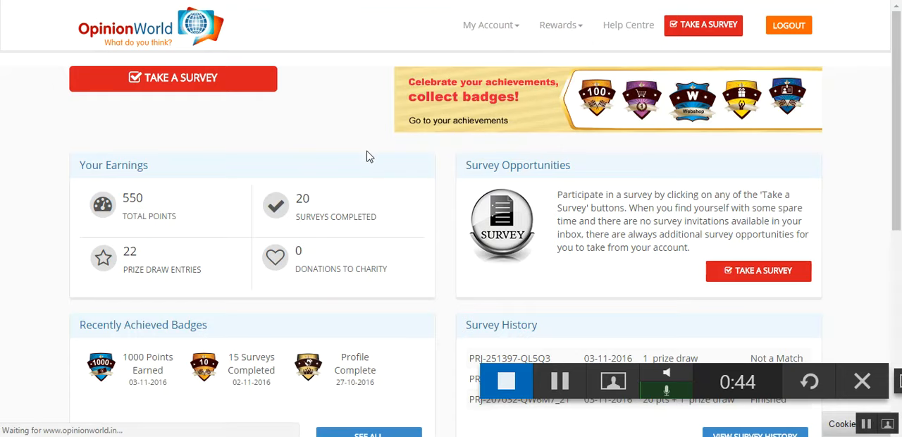
pyautogui.click(558, 25)
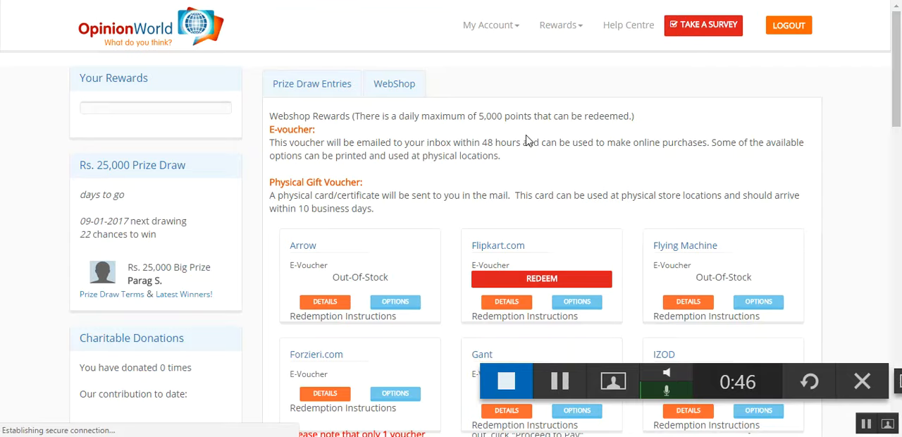
pyautogui.scroll(-3)
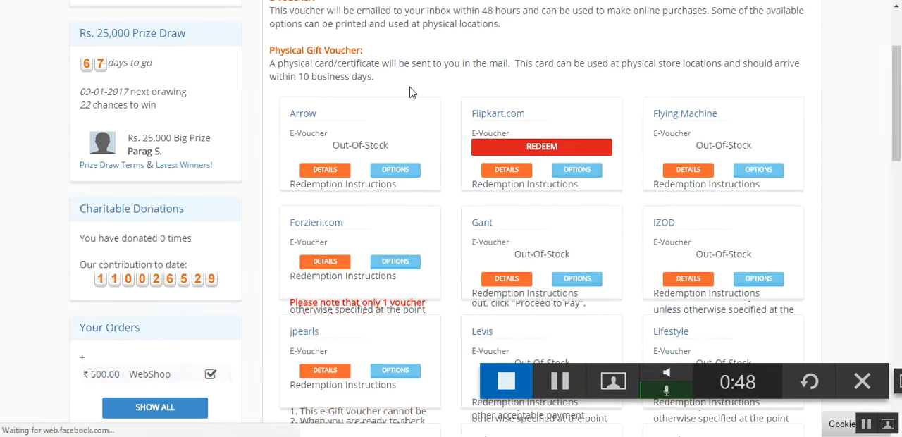
pyautogui.scroll(-3)
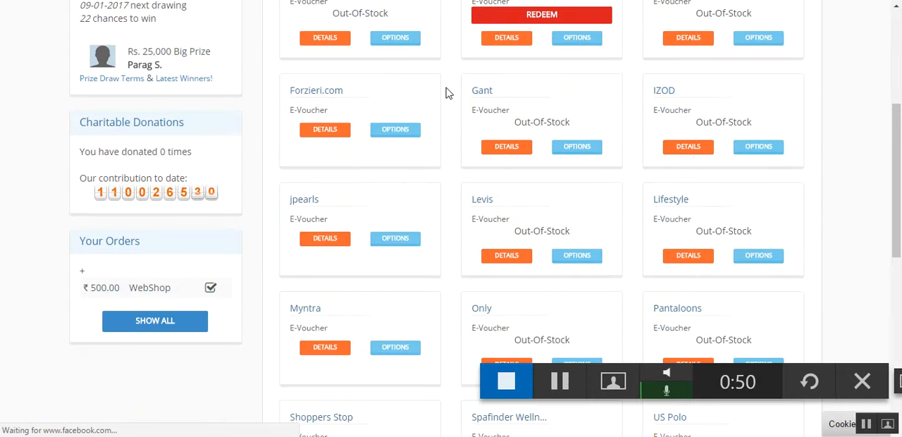
pyautogui.scroll(-3)
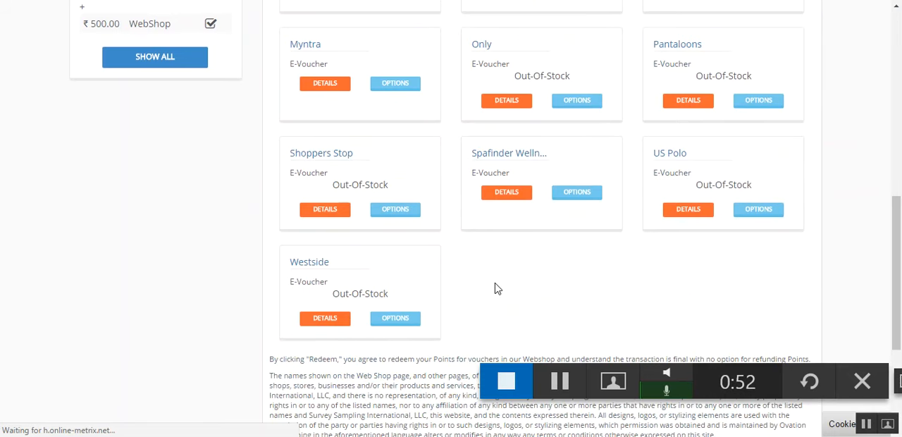
pyautogui.scroll(3)
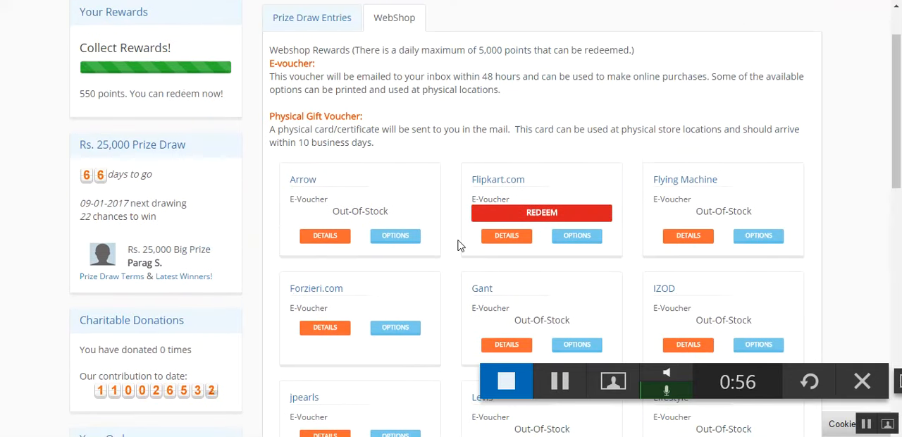
pyautogui.scroll(-3)
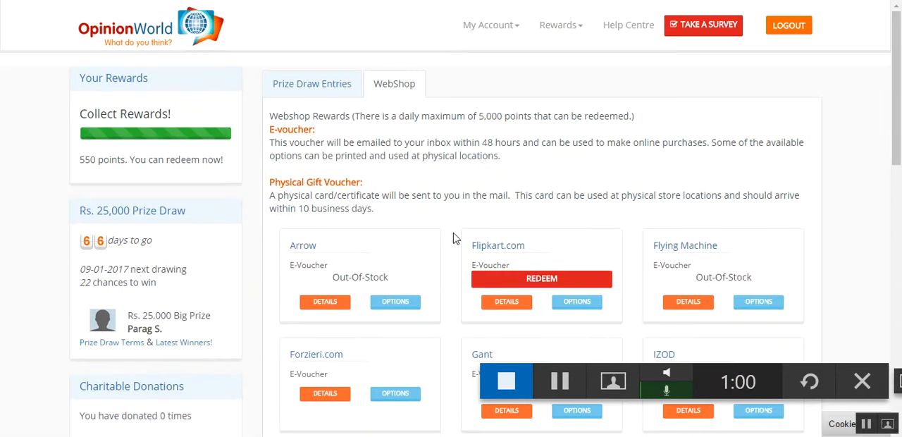
pyautogui.scroll(-3)
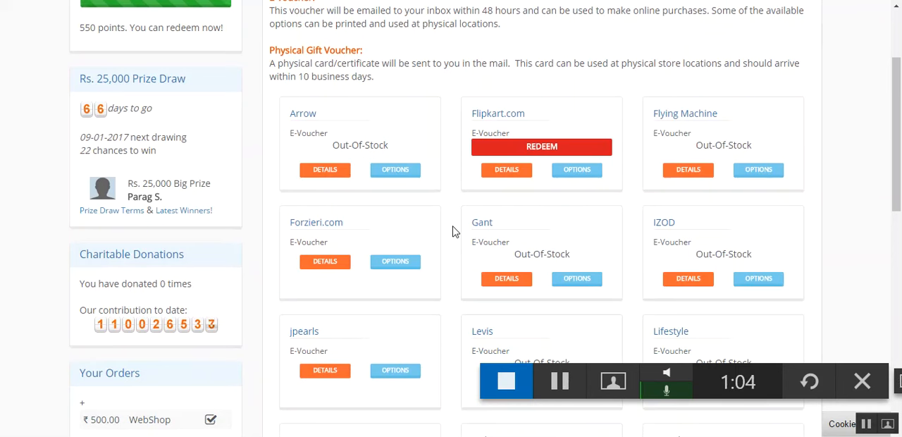
pyautogui.moveTo(552, 118)
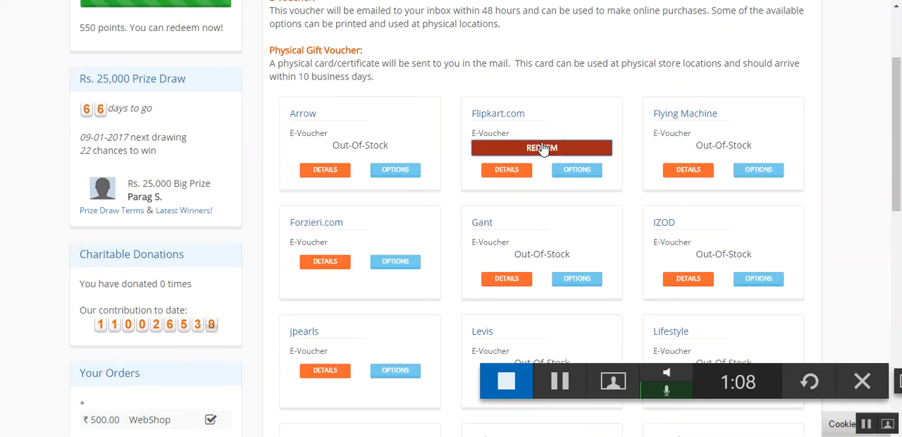
# Redeem the 500-point Flipkart.com e-voucher and reach the Congratulations confirmation
pyautogui.click(541, 147)
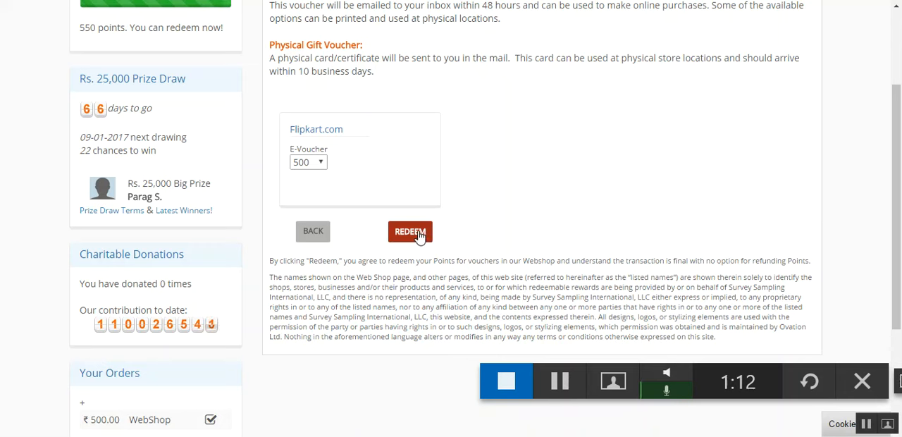
pyautogui.click(410, 231)
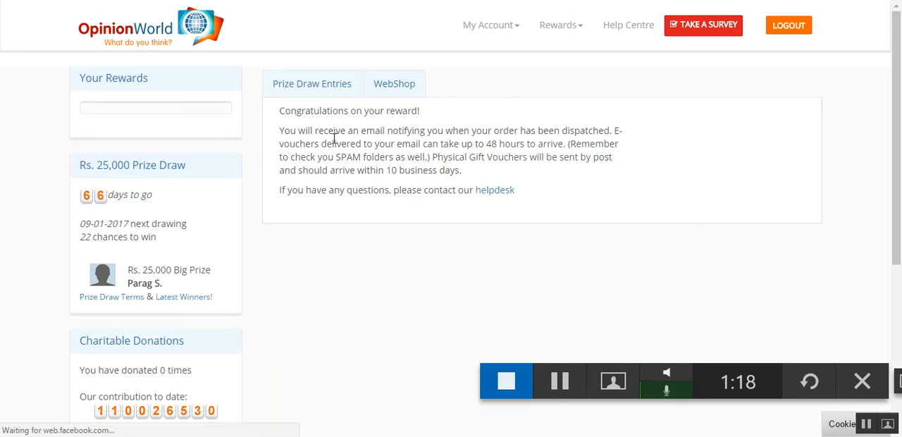
pyautogui.moveTo(279, 110); pyautogui.dragTo(493, 144)
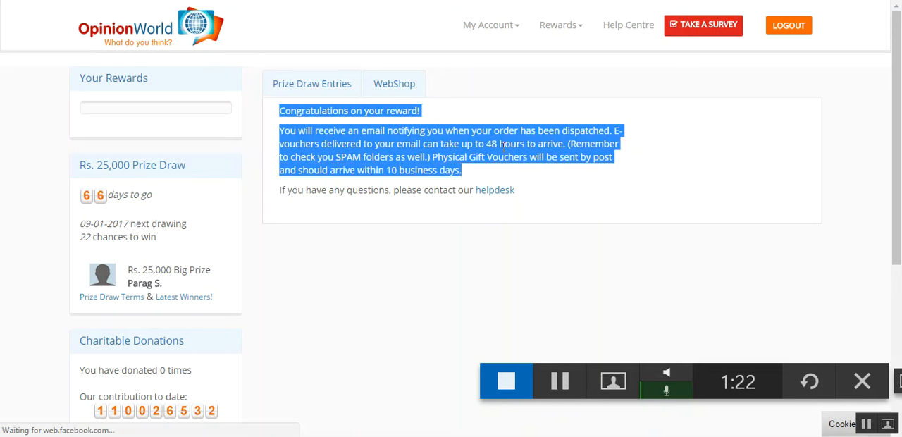
pyautogui.moveTo(499, 110)
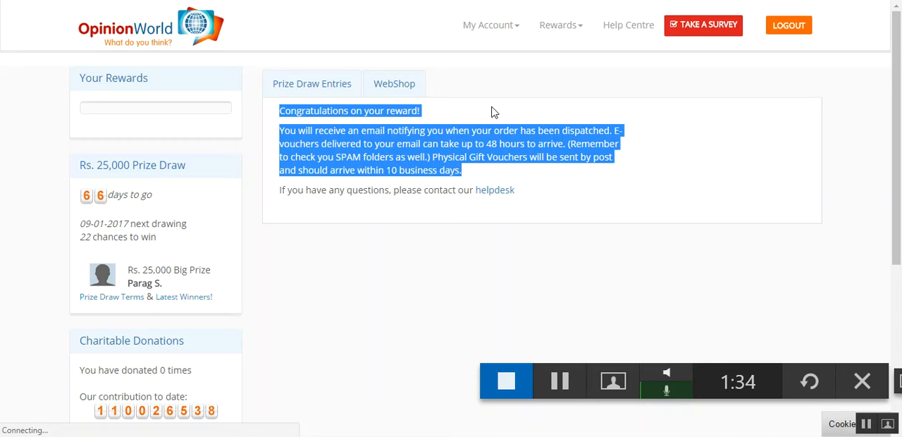
pyautogui.moveTo(525, 226)
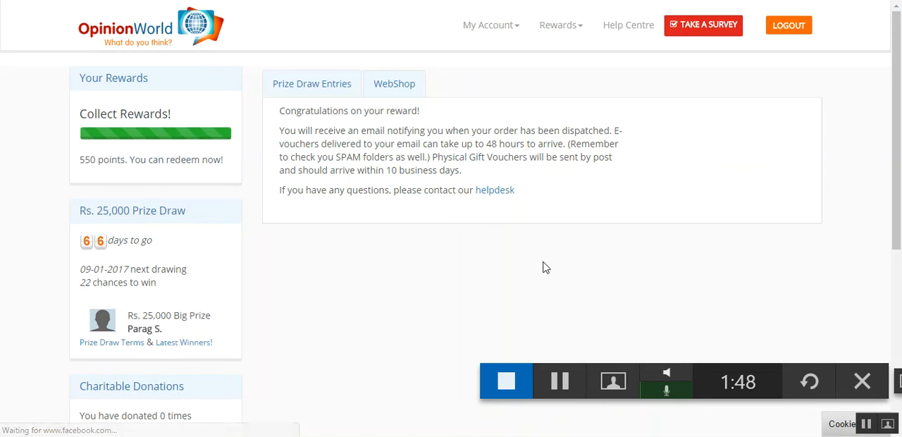
pyautogui.moveTo(592, 358)
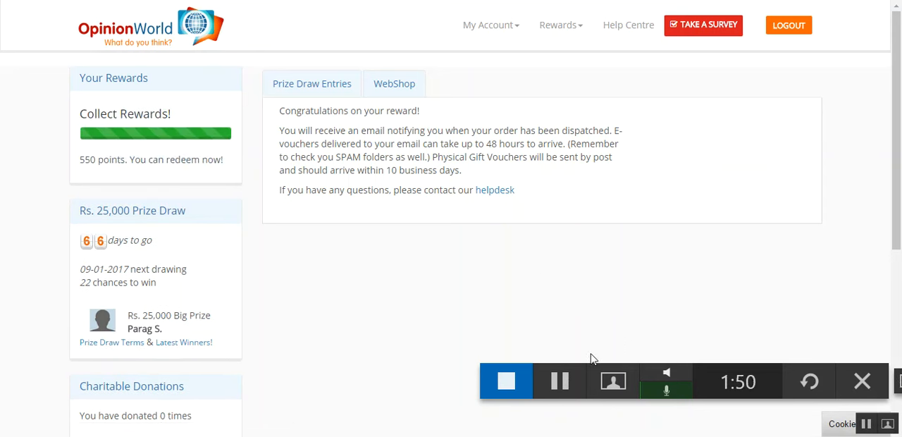
pyautogui.moveTo(559, 392)
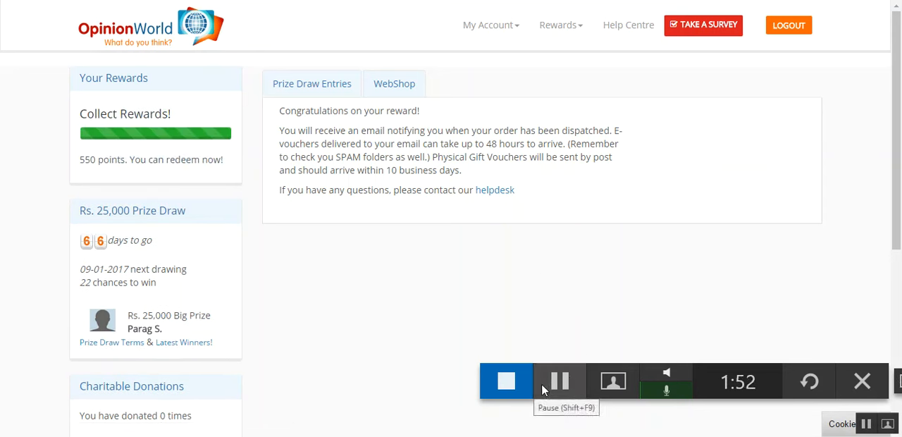